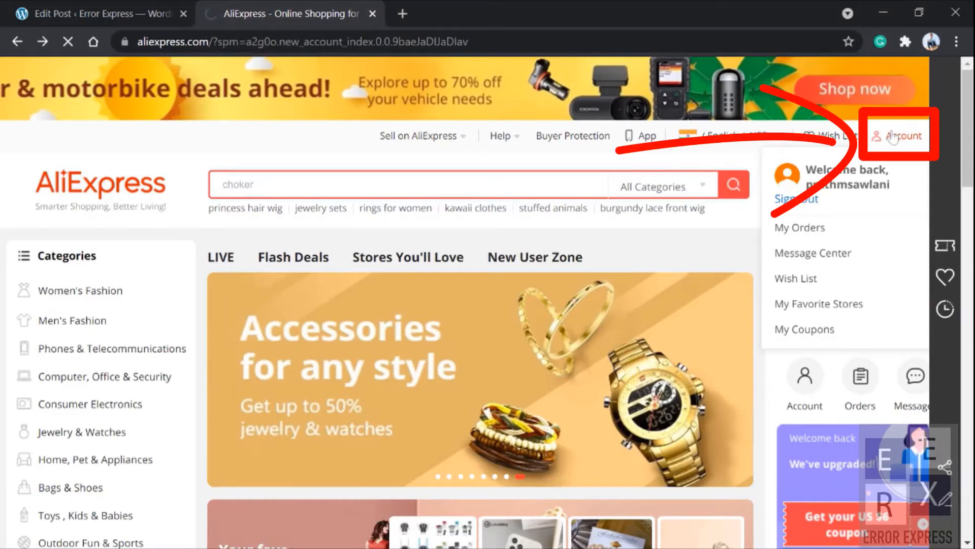
# Reach the account Settings page from the top-bar Account overview via the sidebar Setting link
pyautogui.click(899, 134)
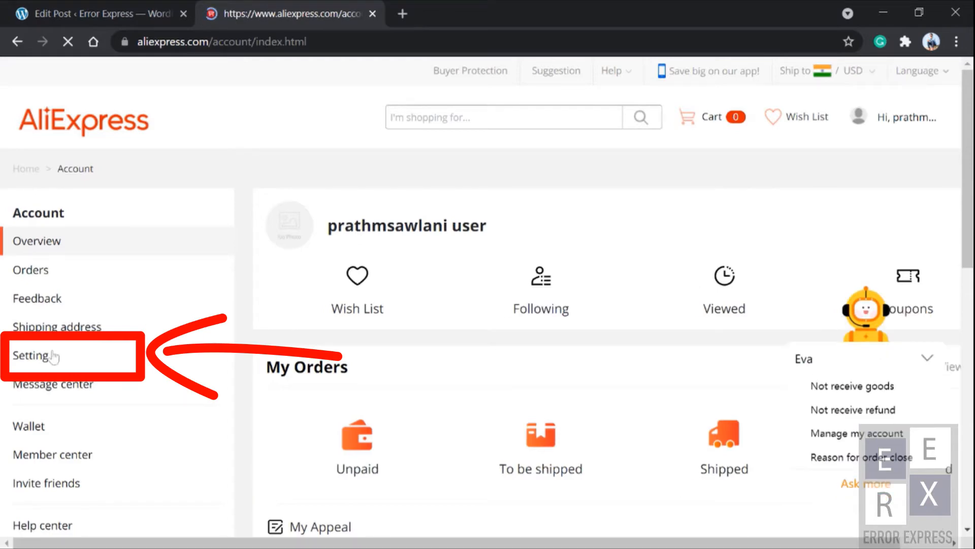
pyautogui.click(30, 355)
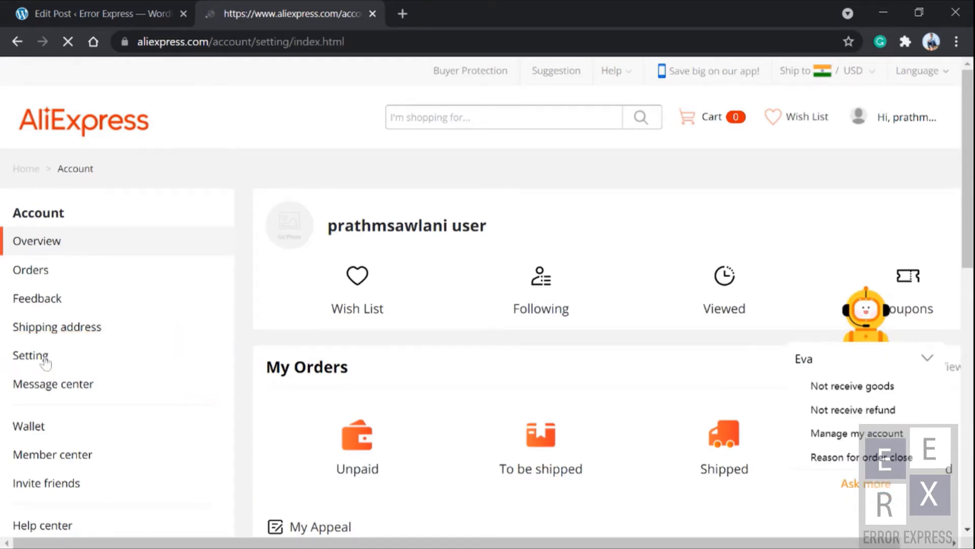
pyautogui.click(30, 354)
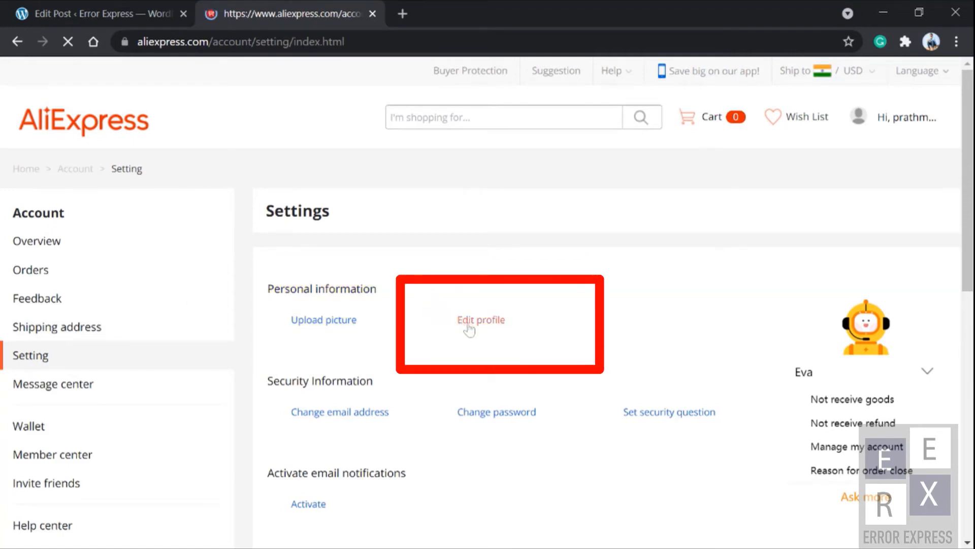
# Reach the Deactivate Account form through Edit profile on the Edit Member Profile page
pyautogui.click(481, 319)
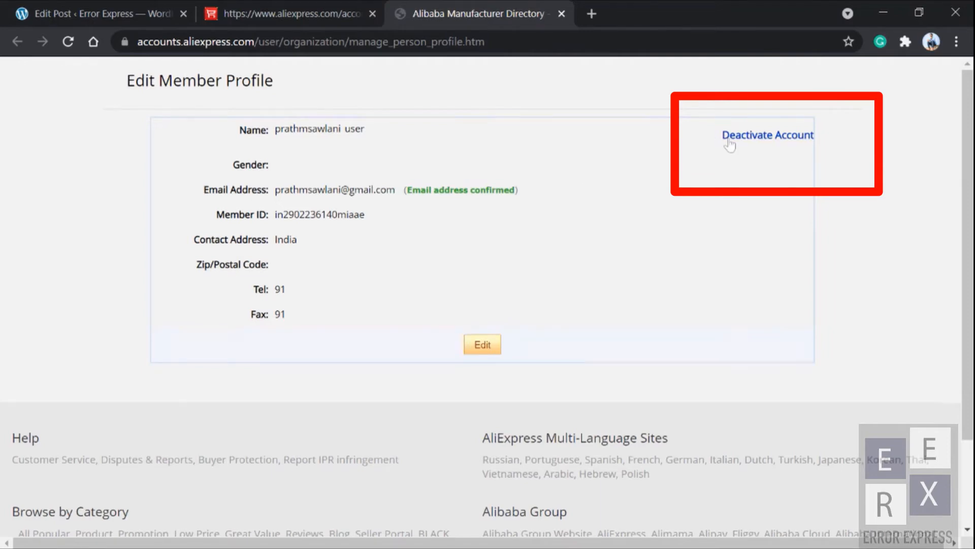
pyautogui.click(768, 134)
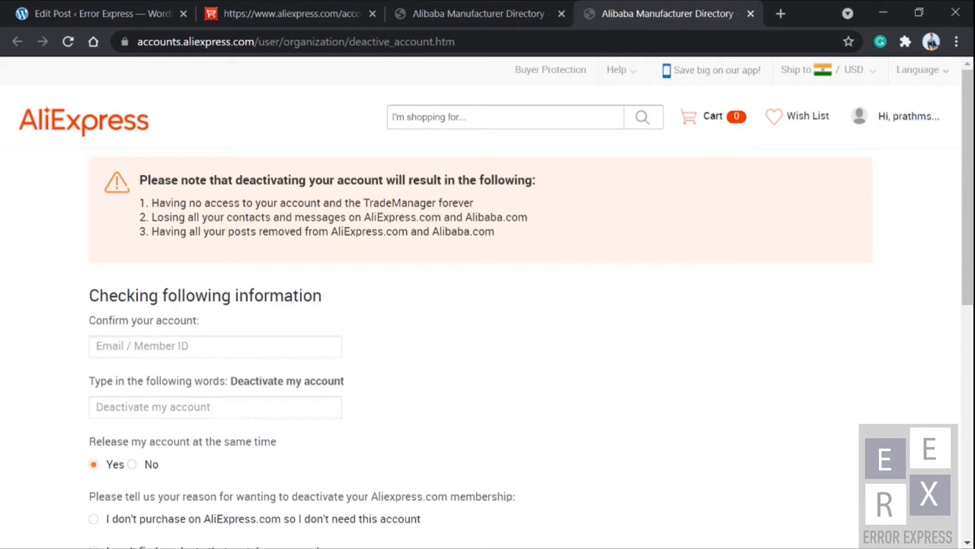
# Enter the account email and the confirmation phrase 'Deactivate My Account' in the form fields
pyautogui.click(214, 345)
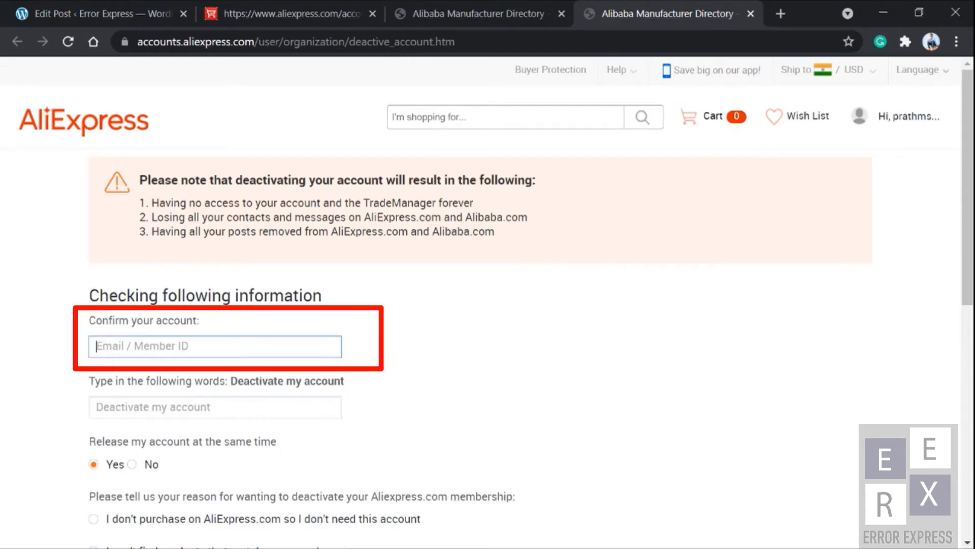
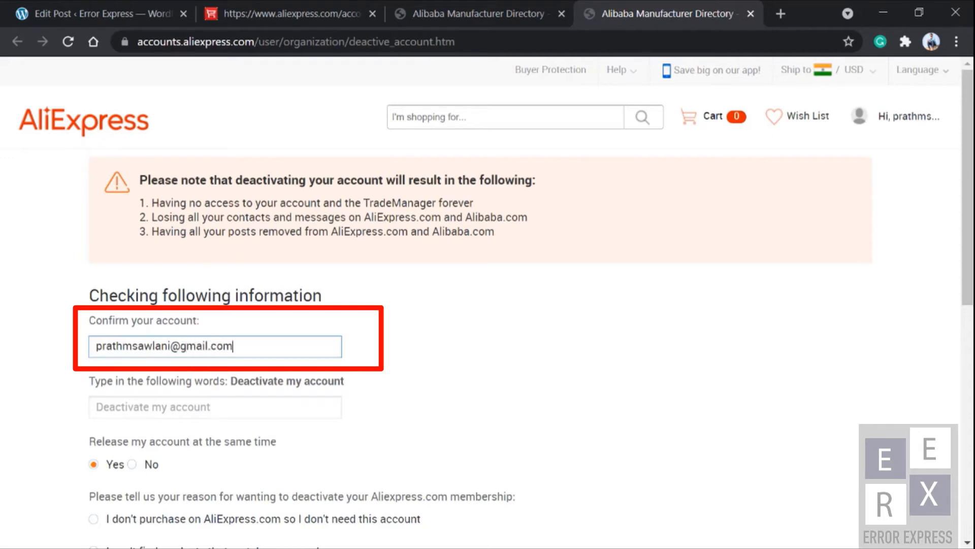
pyautogui.click(214, 407)
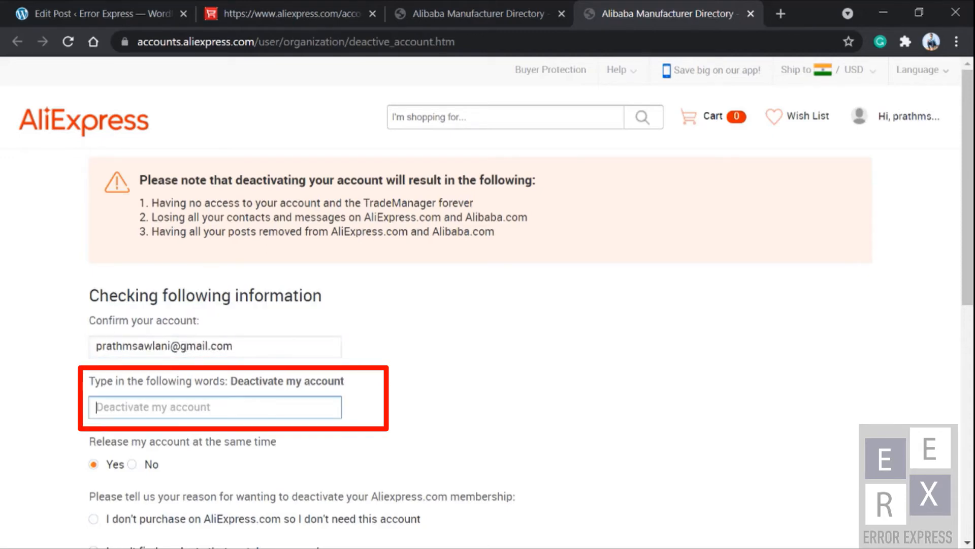
pyautogui.write('Deactivate')
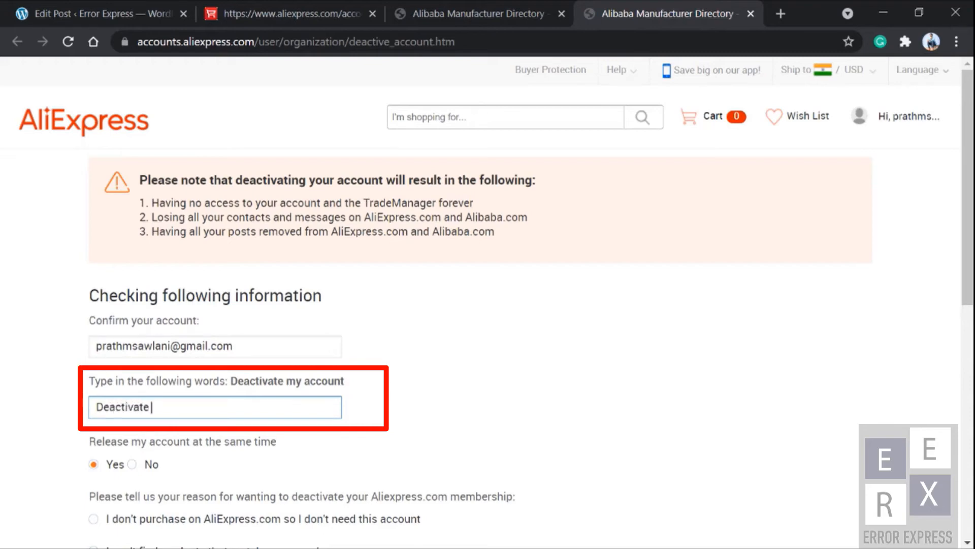
pyautogui.write('My A')
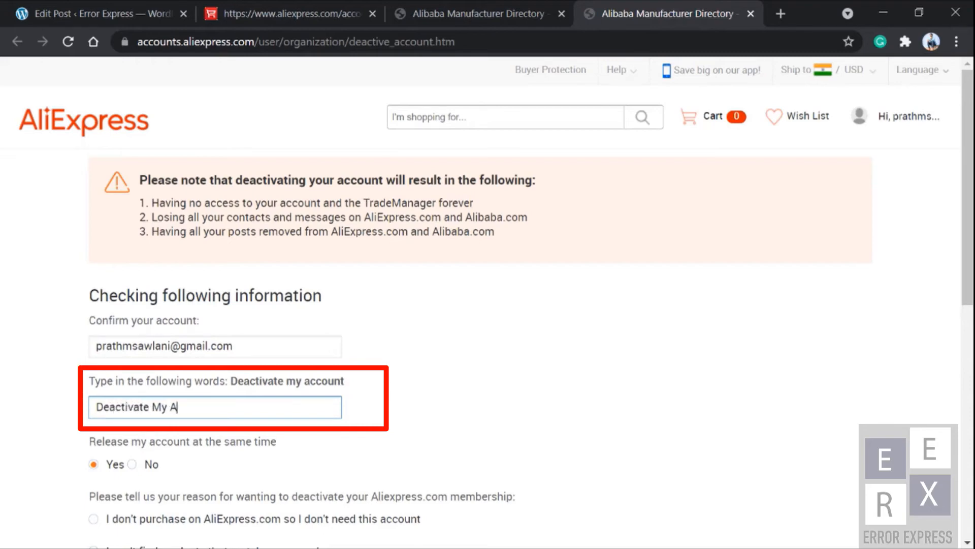
pyautogui.write('ccount')
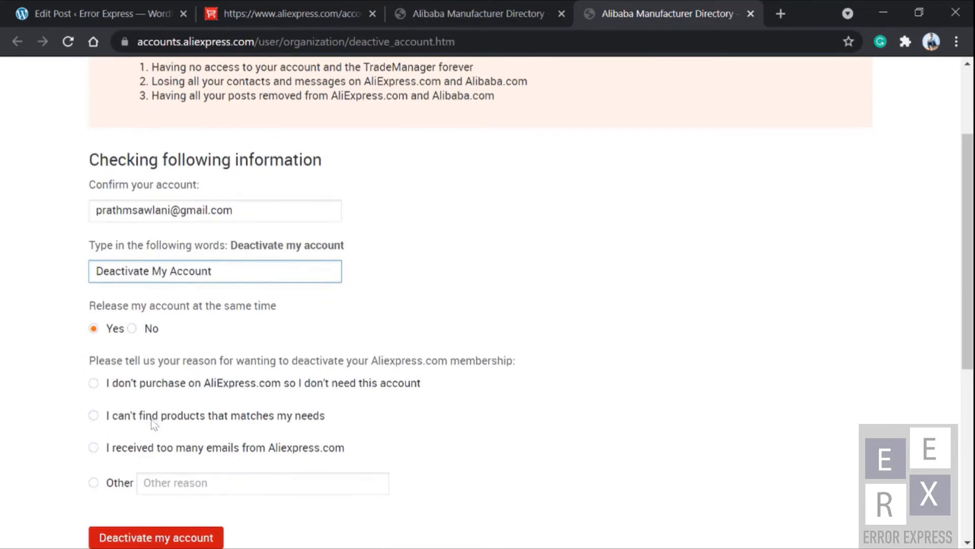
# Choose 'I don't purchase on AliExpress.com' as the reason, submit and confirm the deactivation
pyautogui.scroll(-3)
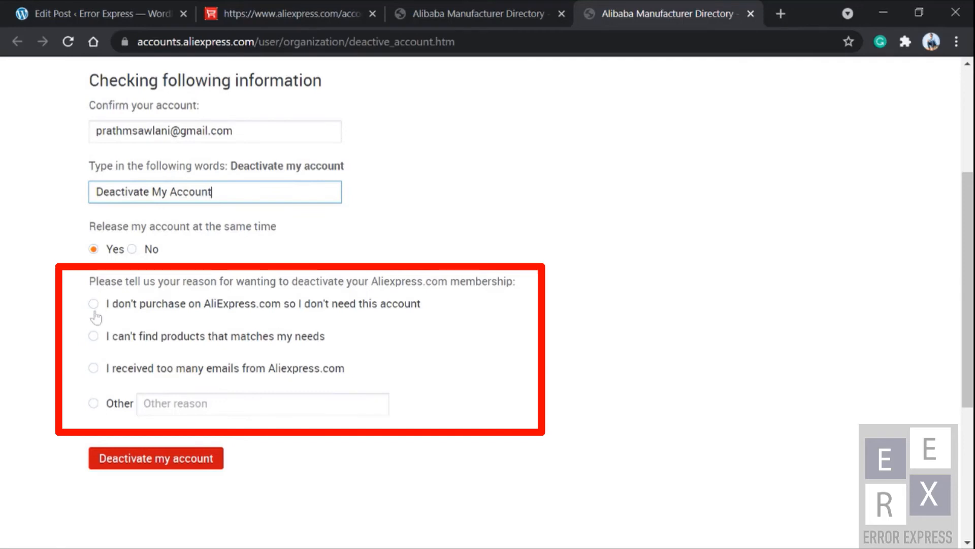
pyautogui.click(94, 304)
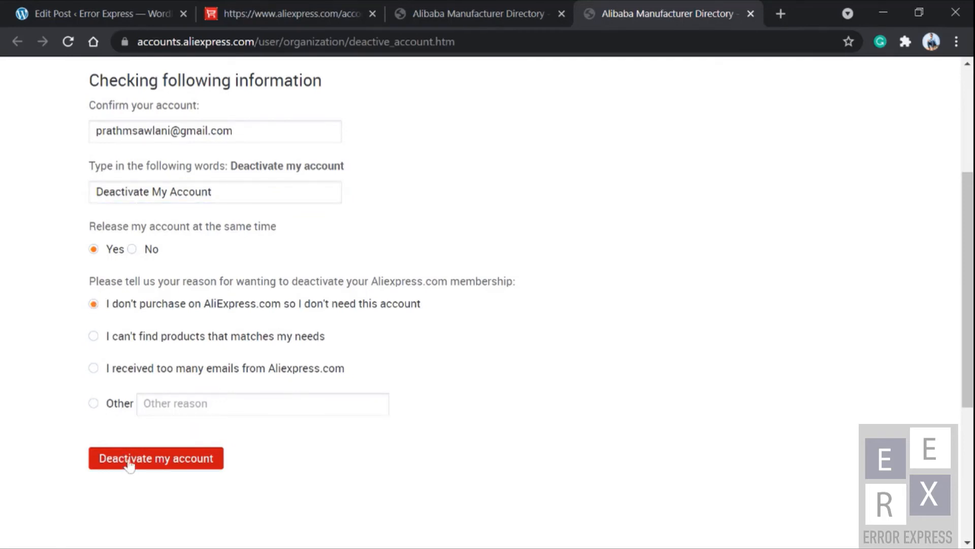
pyautogui.click(156, 458)
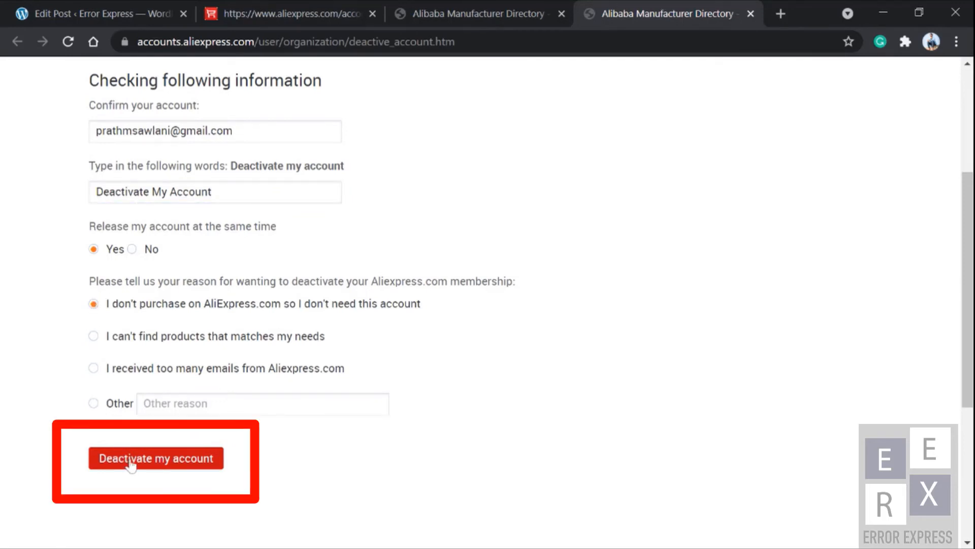
pyautogui.click(157, 458)
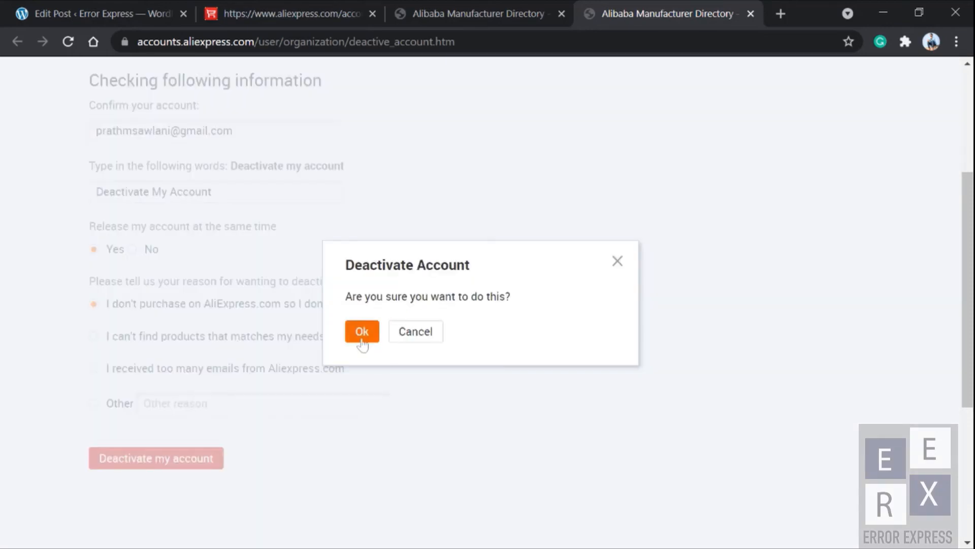
pyautogui.click(361, 332)
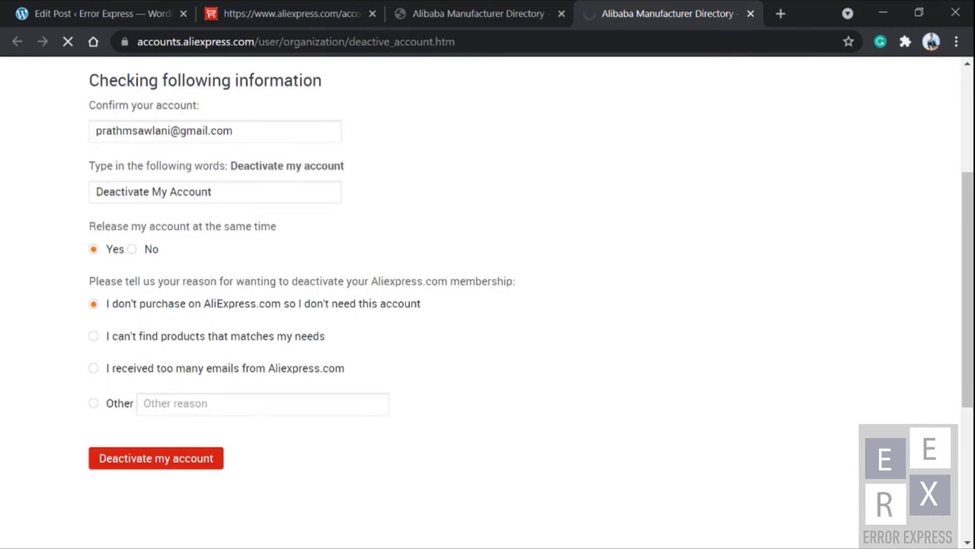
pyautogui.click(155, 459)
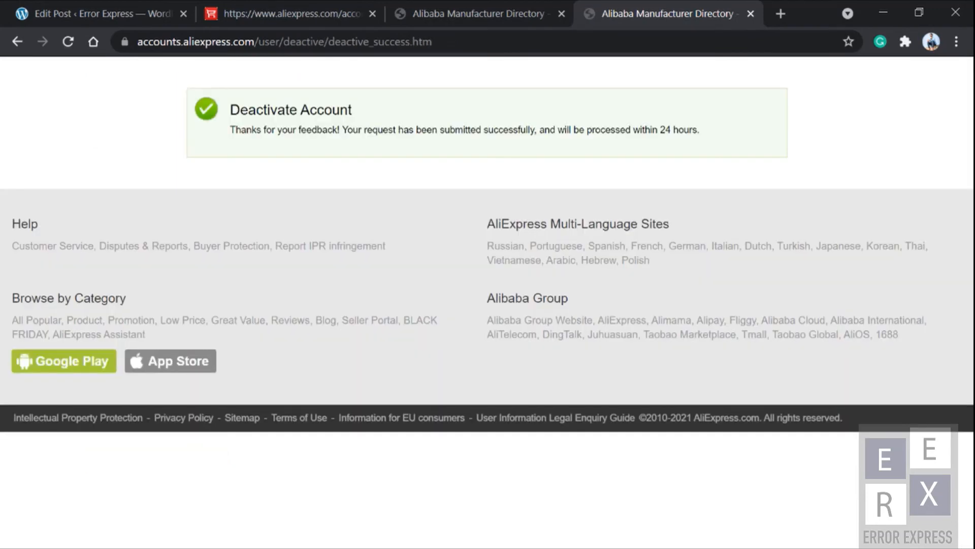